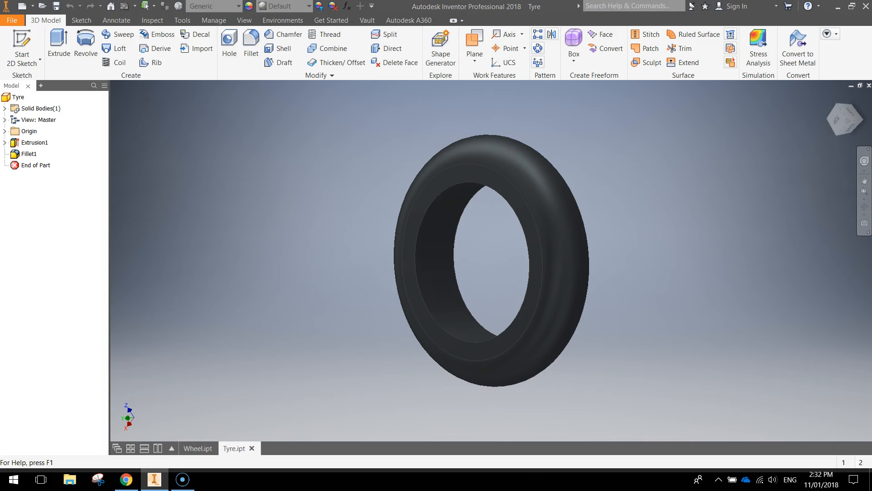
pyautogui.moveTo(645, 281)
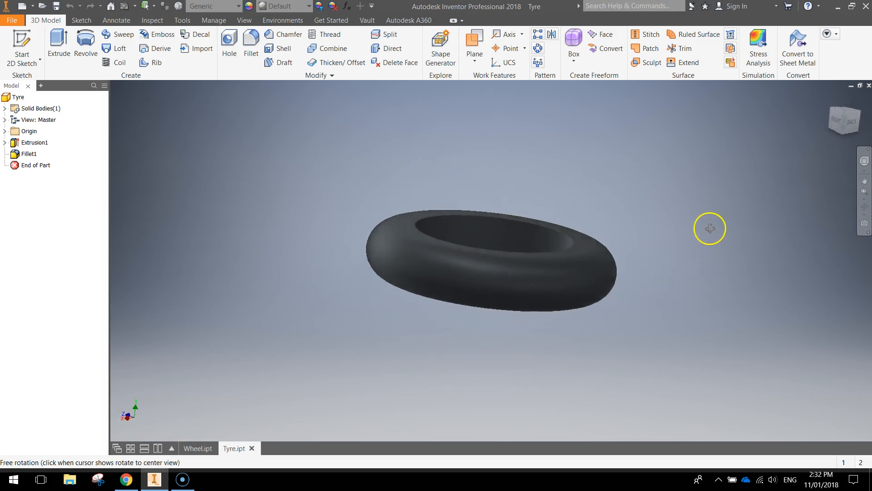
# Orbit the existing tyre to inspect it face-on and from the side.
pyautogui.moveTo(710, 228); pyautogui.dragTo(147, 290)
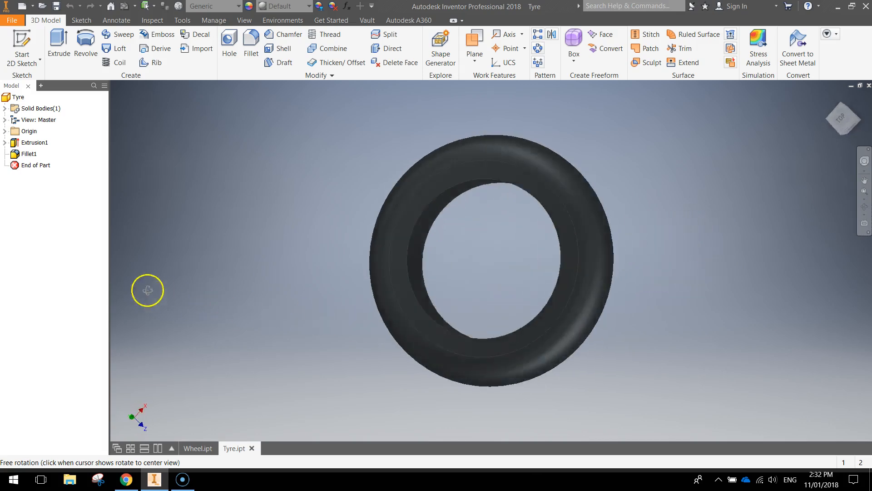
pyautogui.moveTo(147, 289); pyautogui.dragTo(576, 294)
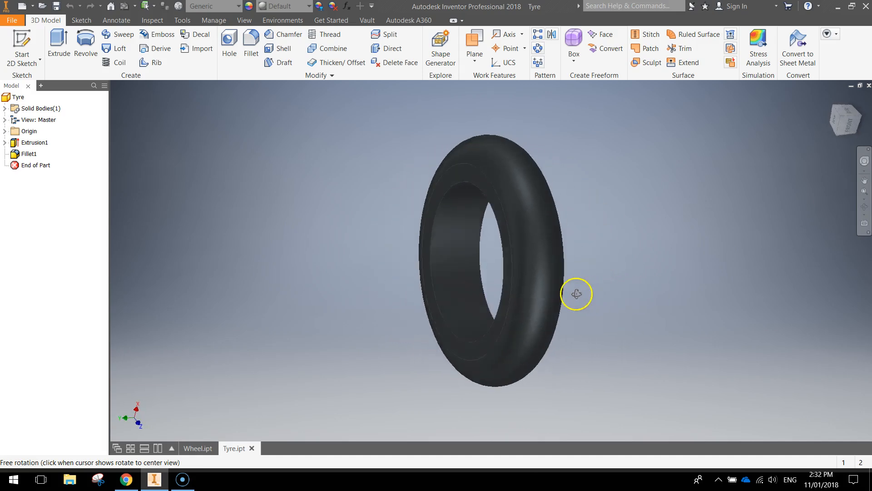
pyautogui.moveTo(576, 294); pyautogui.dragTo(526, 284)
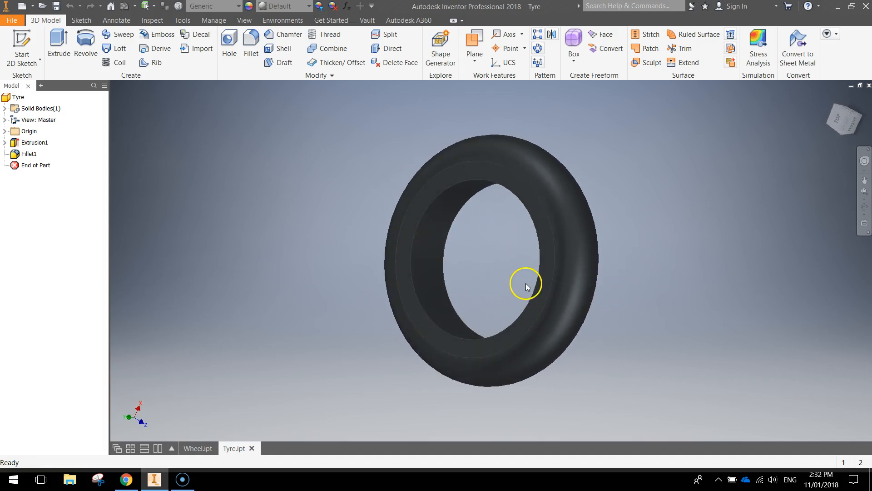
# Create a new part, Part4, from the Metric Standard (mm).ipt template.
pyautogui.click(11, 20)
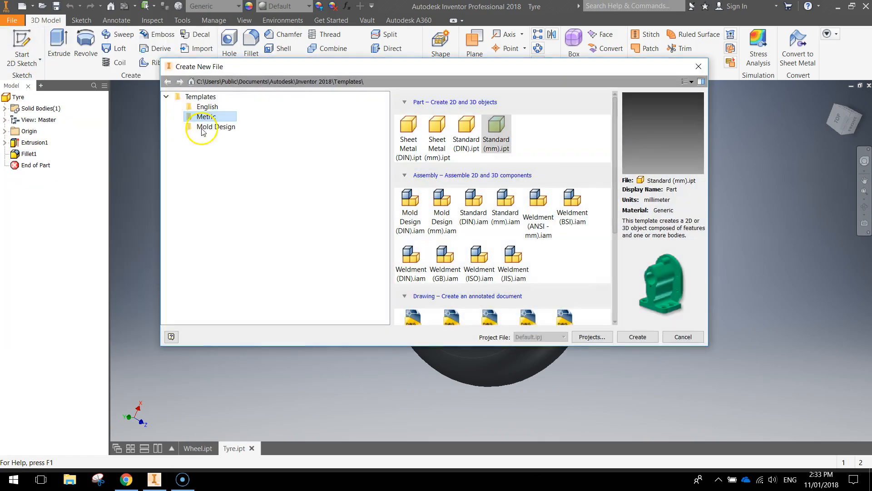
pyautogui.click(495, 126)
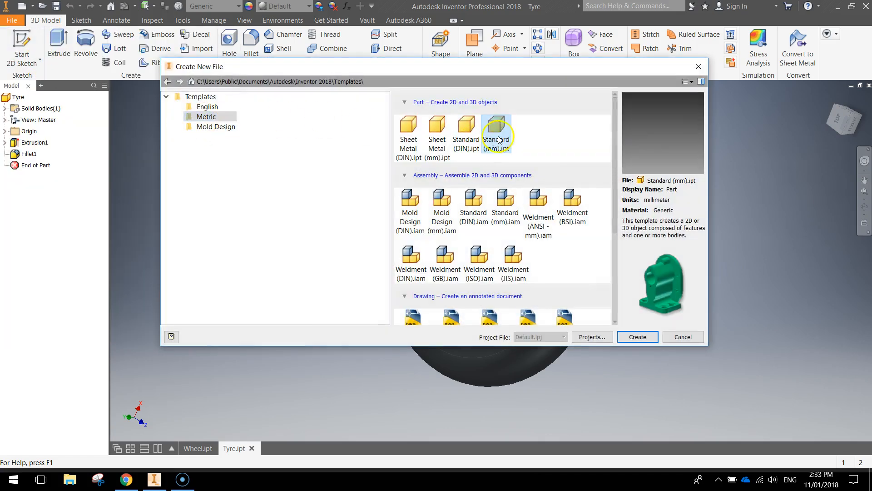
pyautogui.click(638, 337)
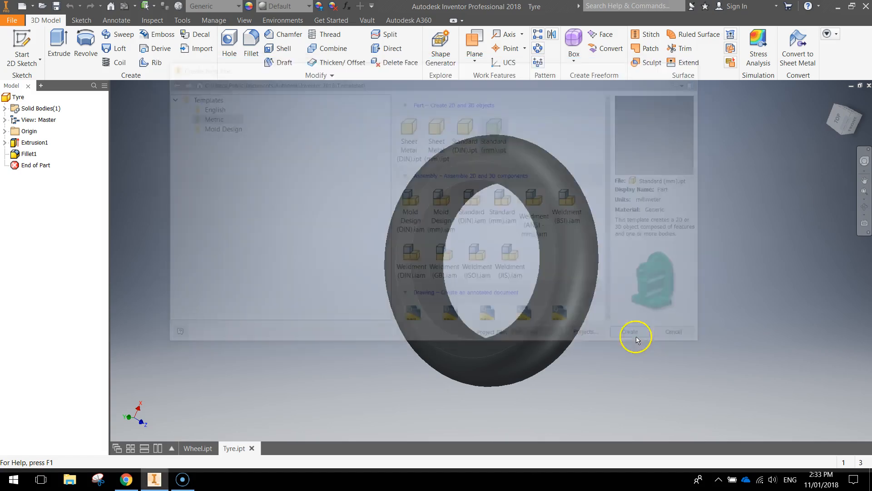
pyautogui.click(634, 332)
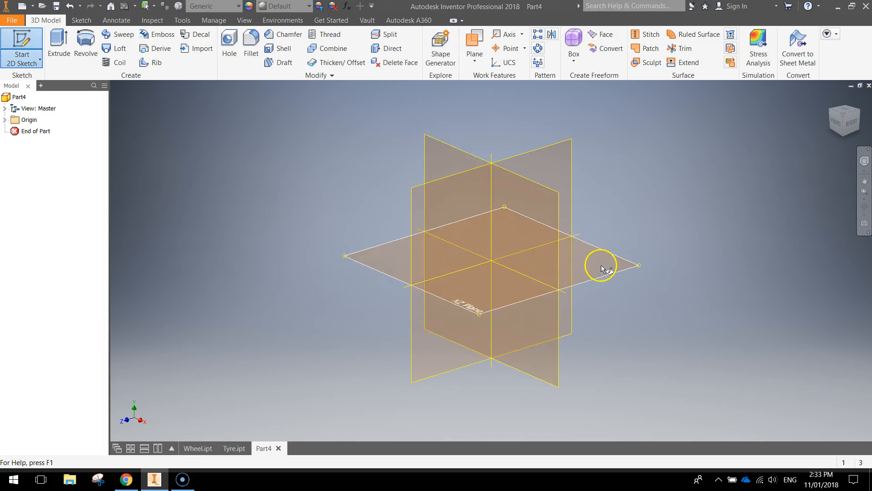
# Sketch concentric 110 mm and 70 mm circles at the origin on the XZ plane.
pyautogui.click(600, 264)
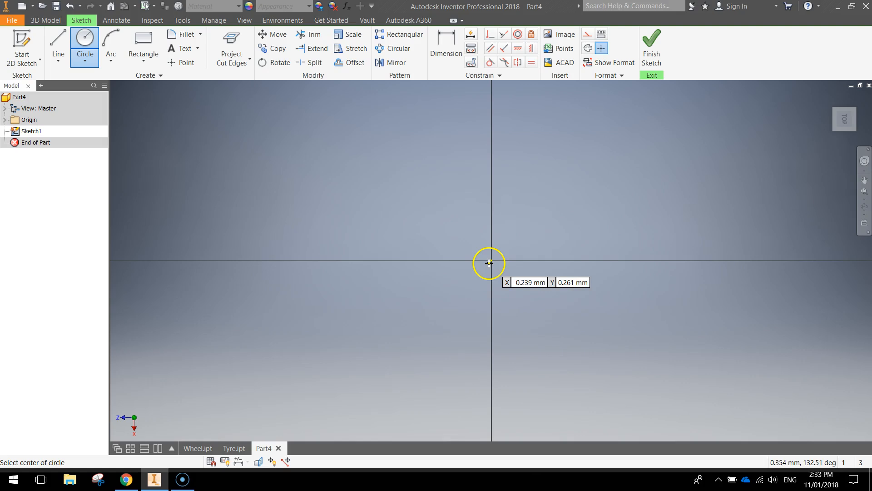
pyautogui.moveTo(491, 260)
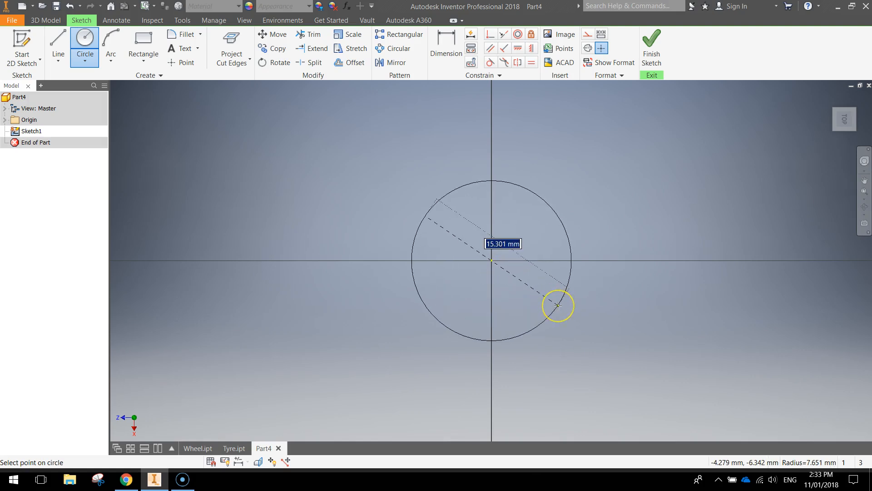
pyautogui.write('110')
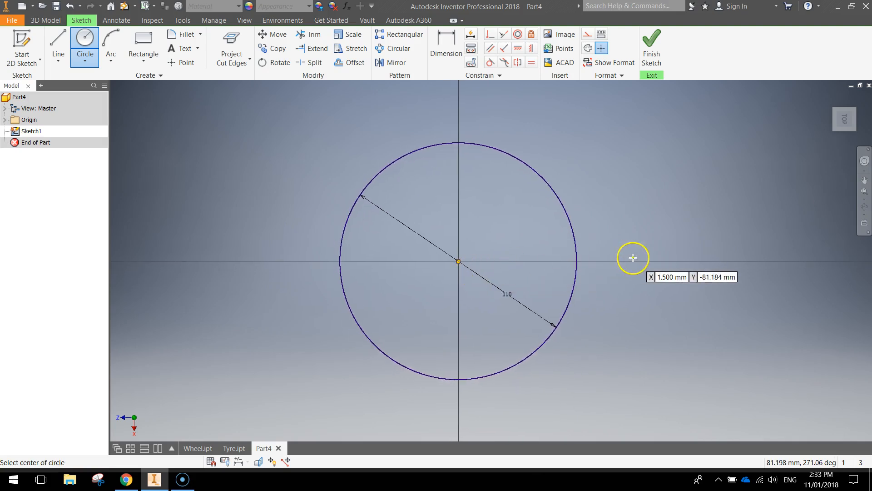
pyautogui.click(459, 261)
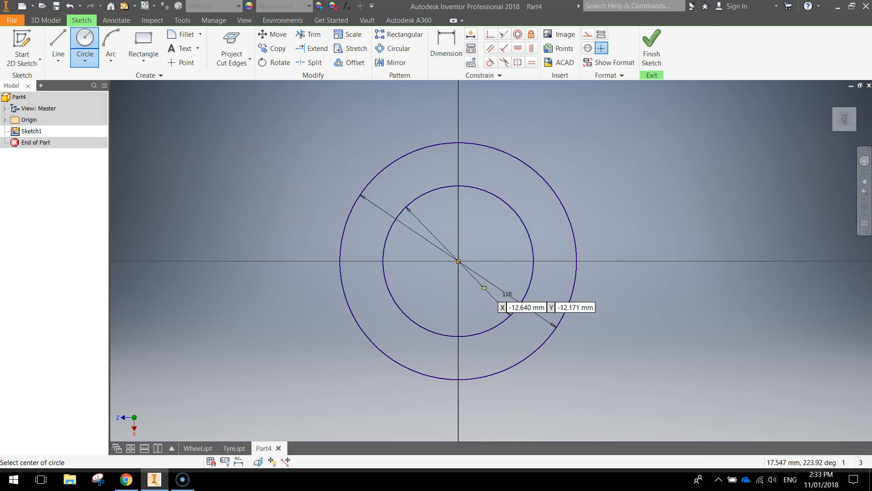
pyautogui.moveTo(740, 303)
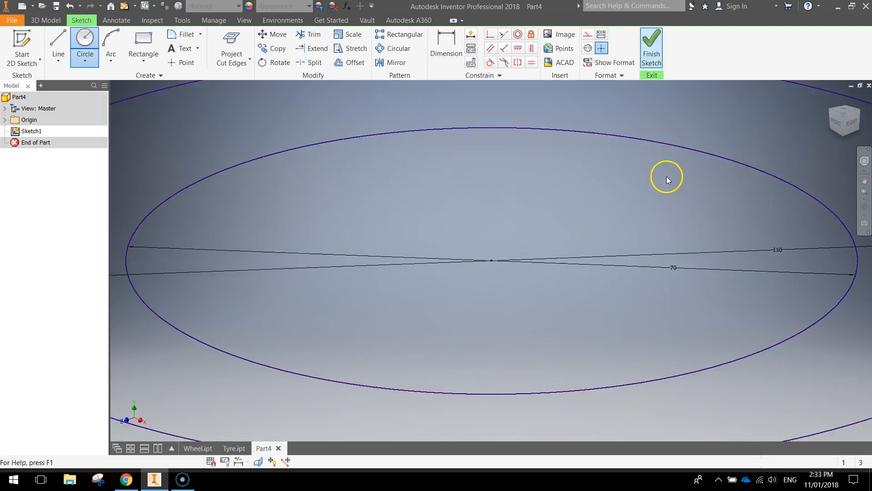
# Finish the sketch and extrude the ring between the circles 24 mm.
pyautogui.click(651, 47)
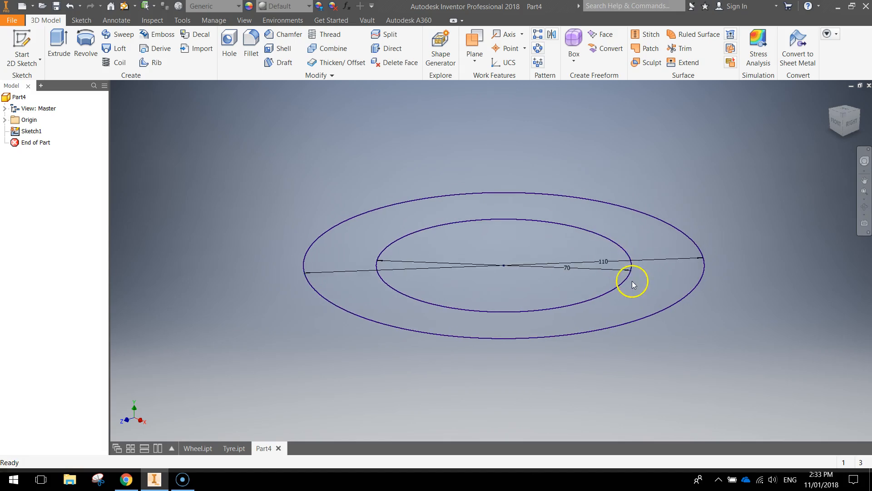
pyautogui.moveTo(86, 44)
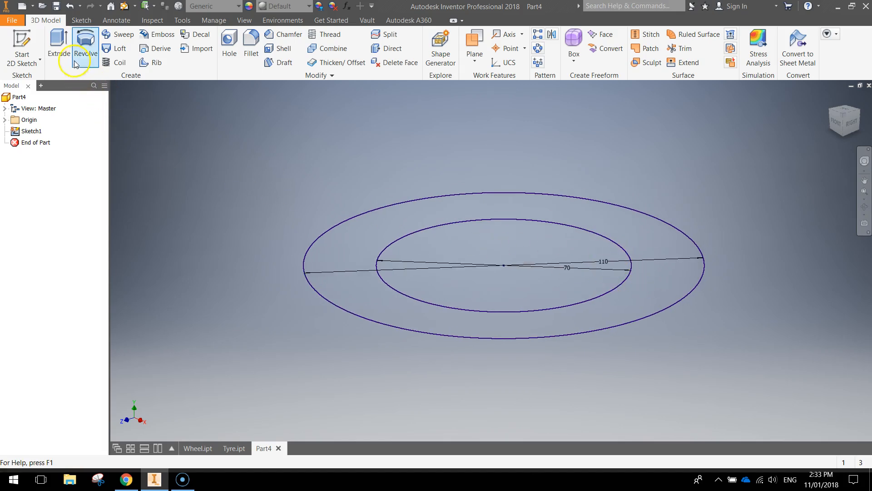
pyautogui.click(58, 42)
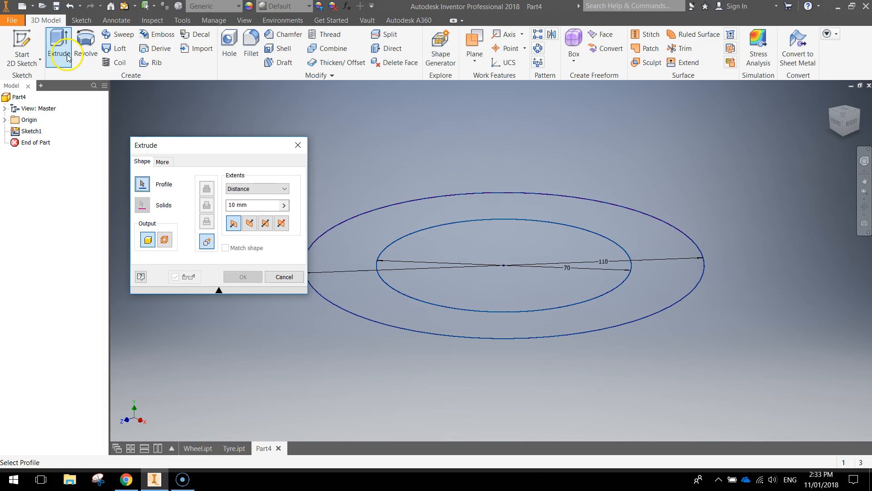
pyautogui.click(388, 225)
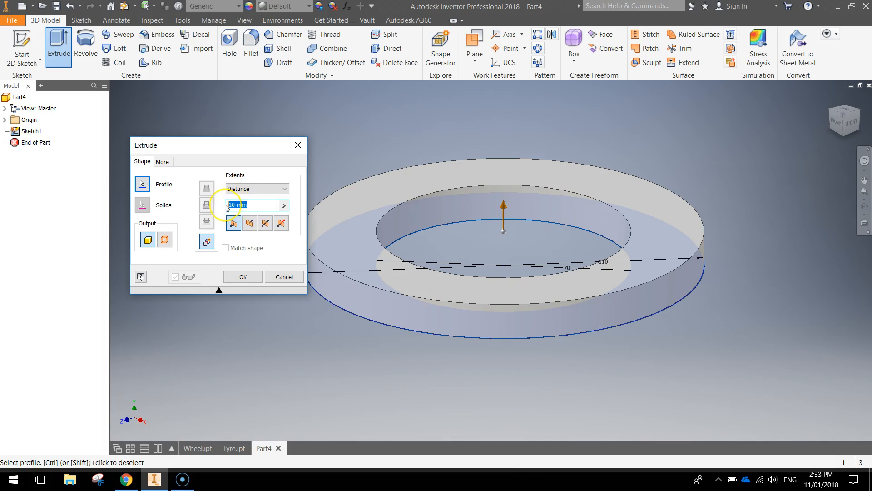
pyautogui.write('24')
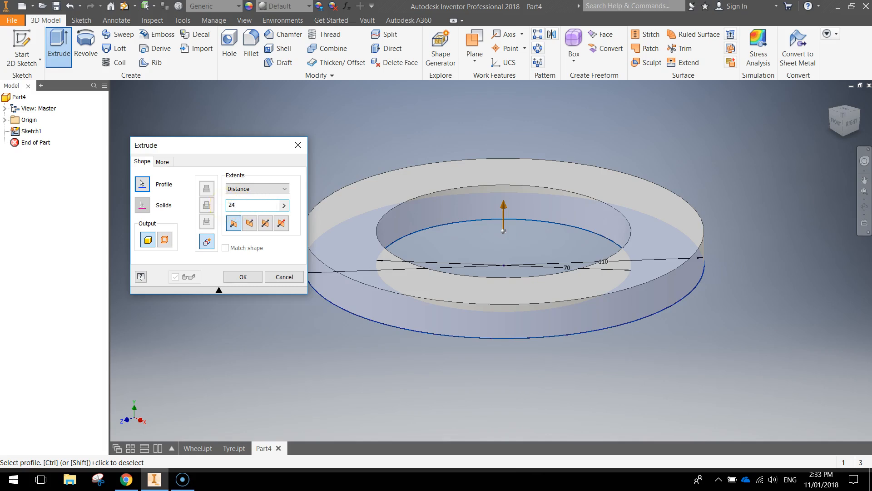
pyautogui.click(242, 277)
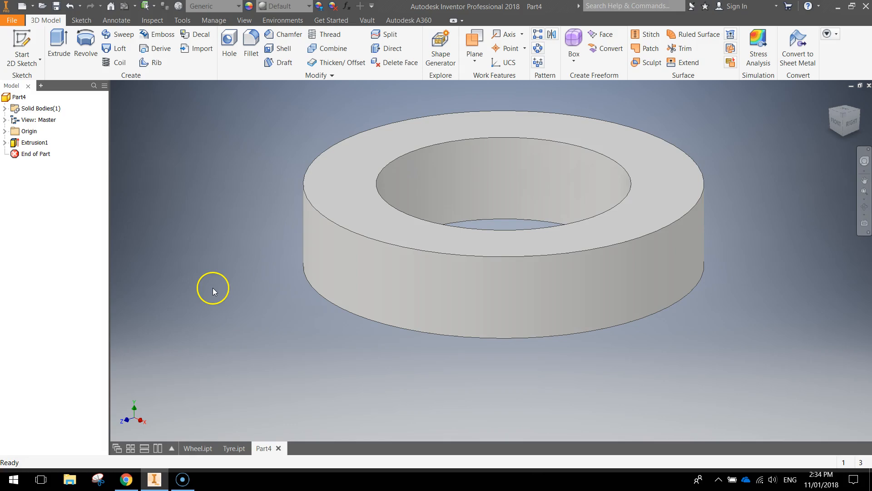
pyautogui.moveTo(213, 289); pyautogui.dragTo(359, 284)
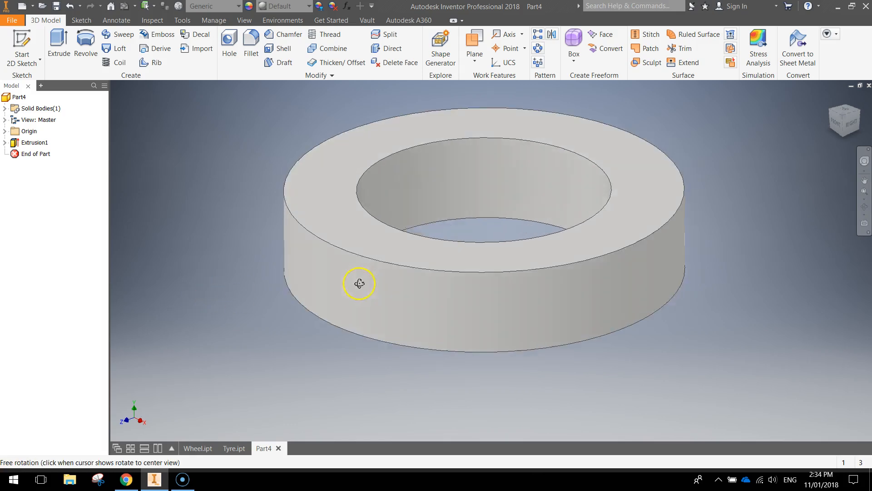
pyautogui.moveTo(359, 284); pyautogui.dragTo(311, 347)
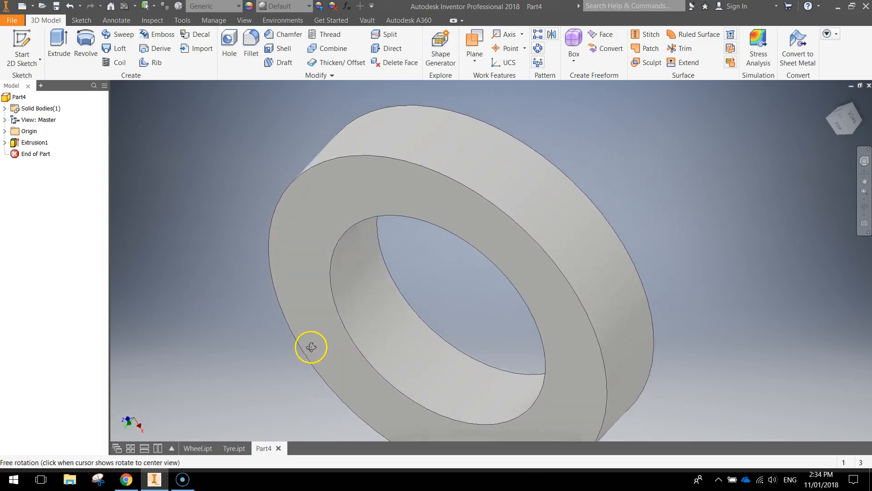
pyautogui.moveTo(312, 346); pyautogui.dragTo(371, 294)
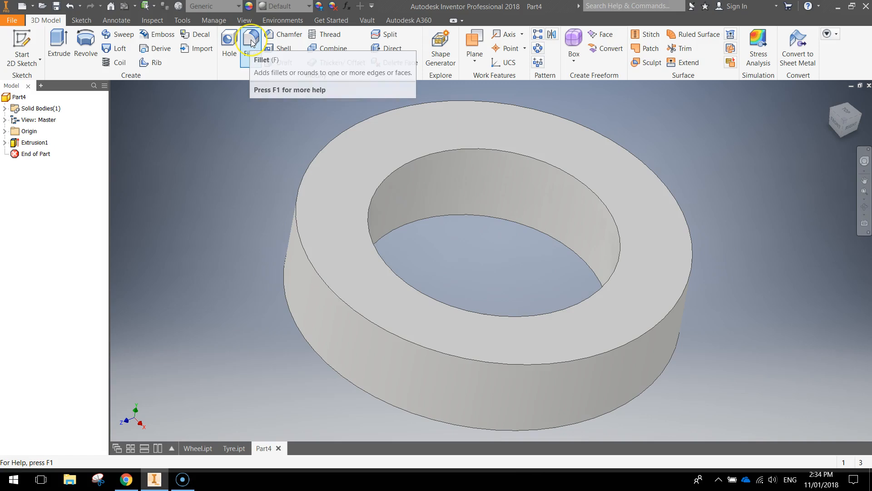
# Fillet the ring's two outer circular edges with a 12 mm radius.
pyautogui.click(251, 42)
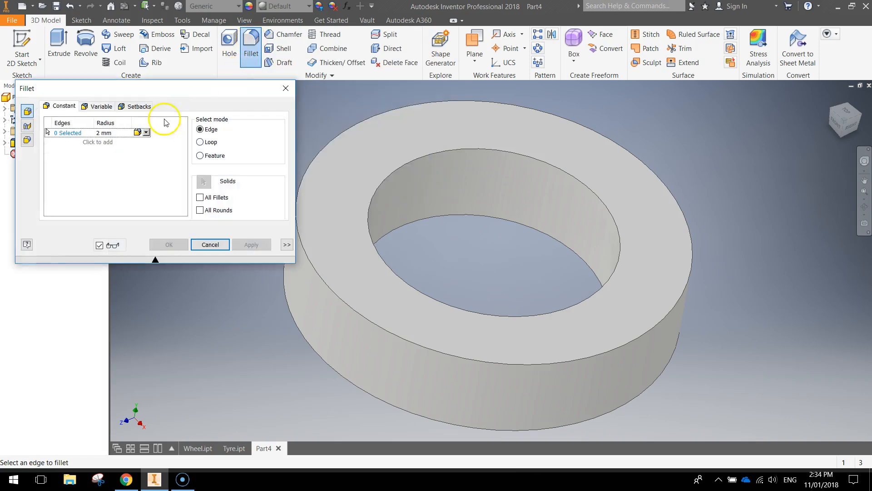
pyautogui.click(103, 132)
pyautogui.write('12')
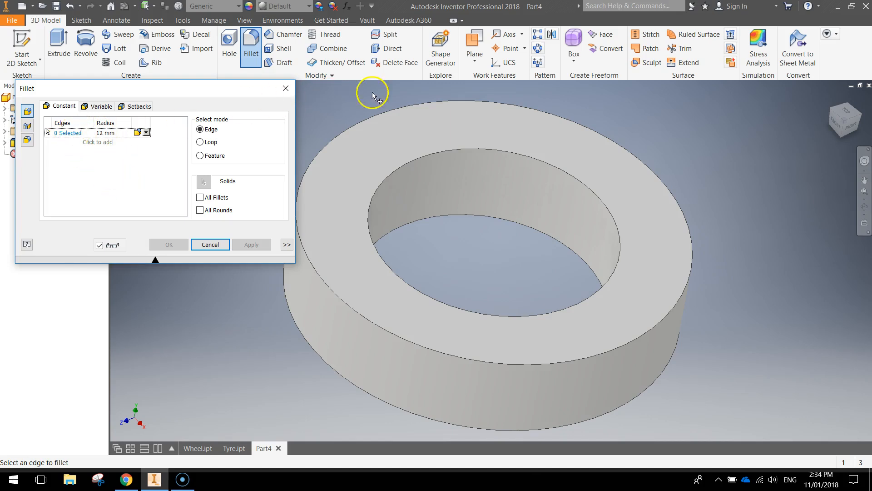
pyautogui.click(362, 390)
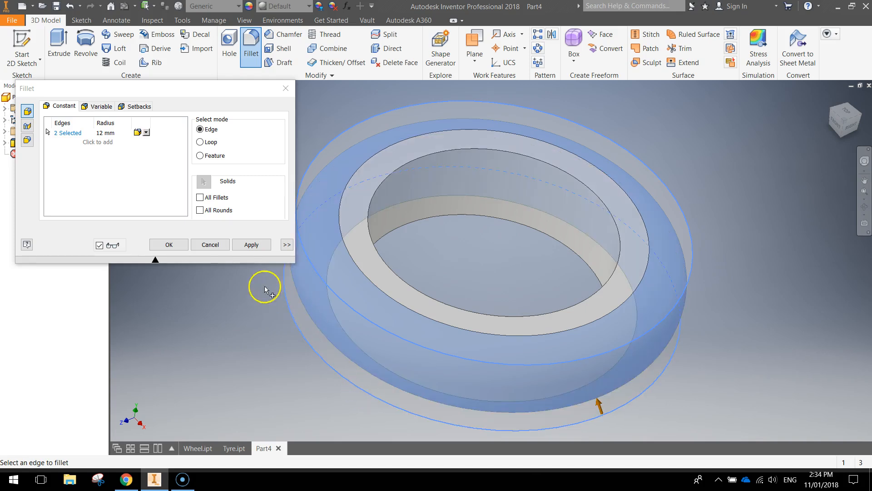
pyautogui.click(169, 245)
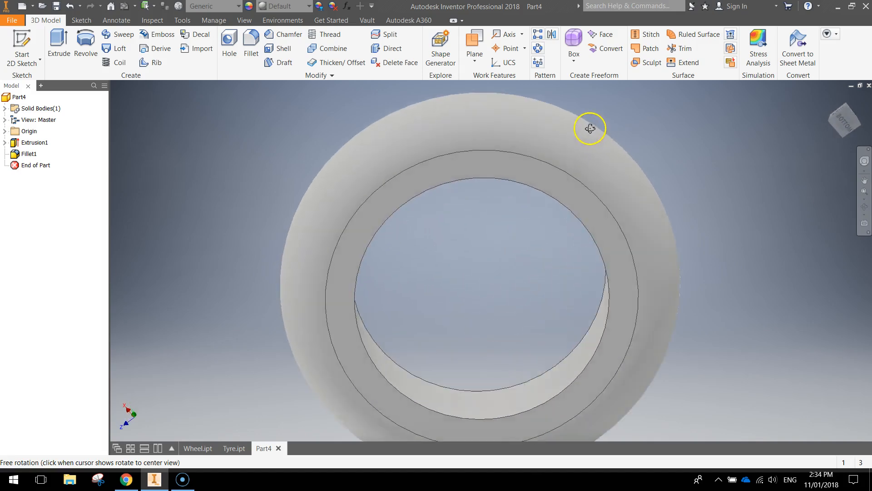
pyautogui.moveTo(590, 128); pyautogui.dragTo(580, 248)
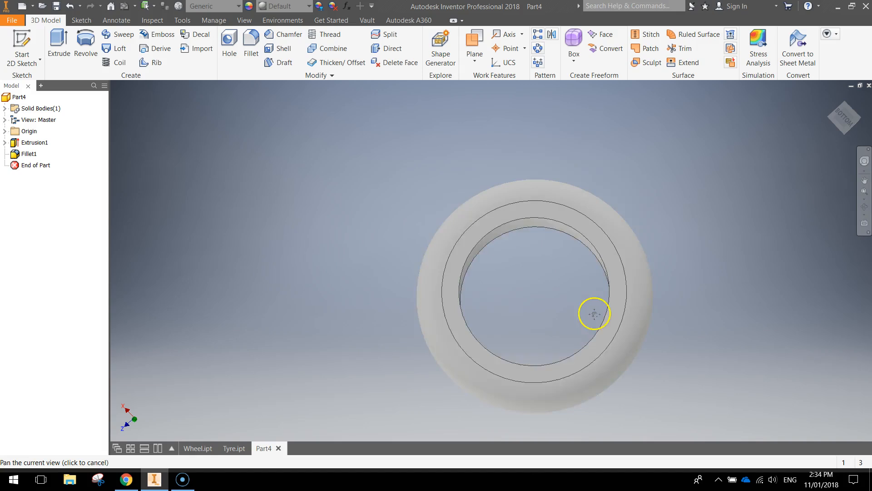
pyautogui.moveTo(594, 313); pyautogui.dragTo(594, 254)
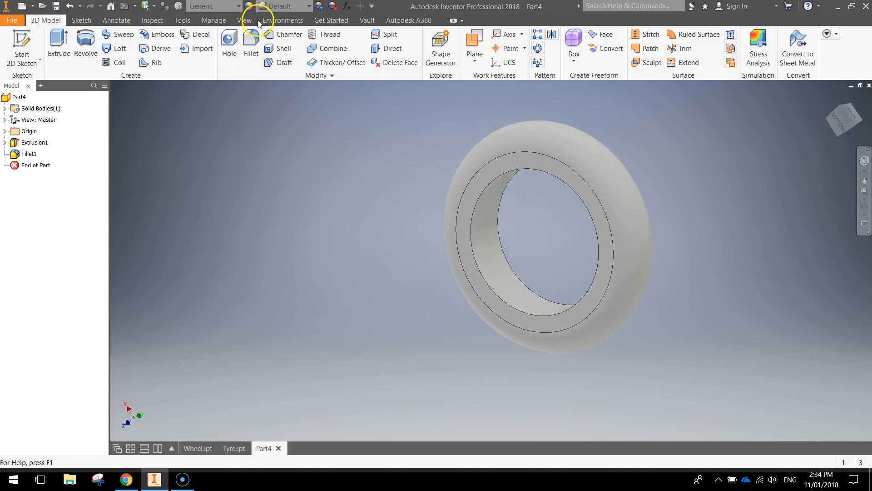
pyautogui.moveTo(248, 5)
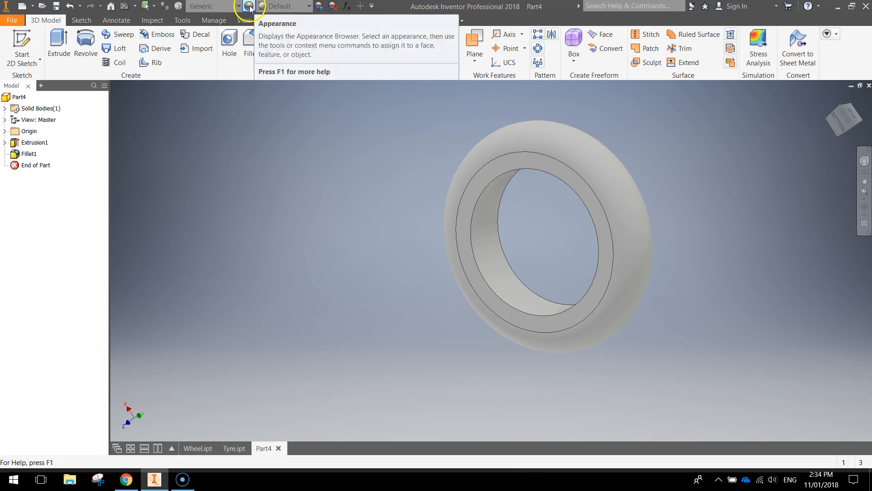
# Apply the Iron Gray appearance from the Inventor Material Library to the tyre body.
pyautogui.click(248, 6)
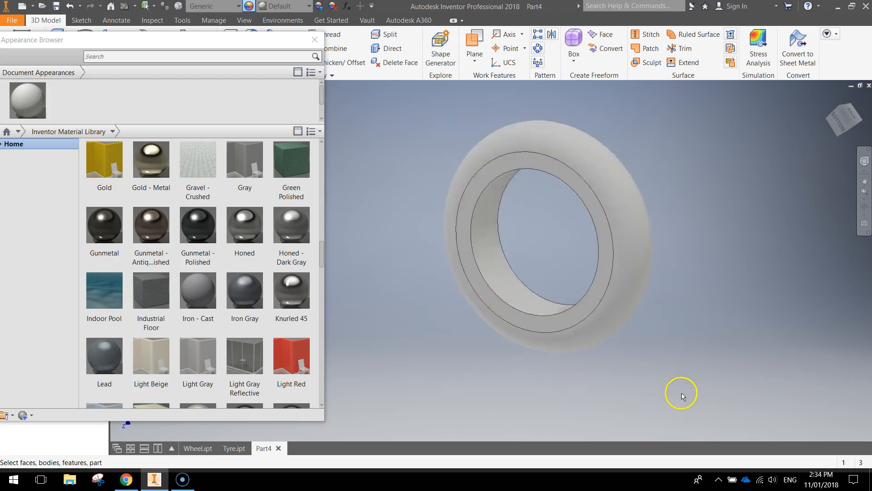
pyautogui.click(245, 290)
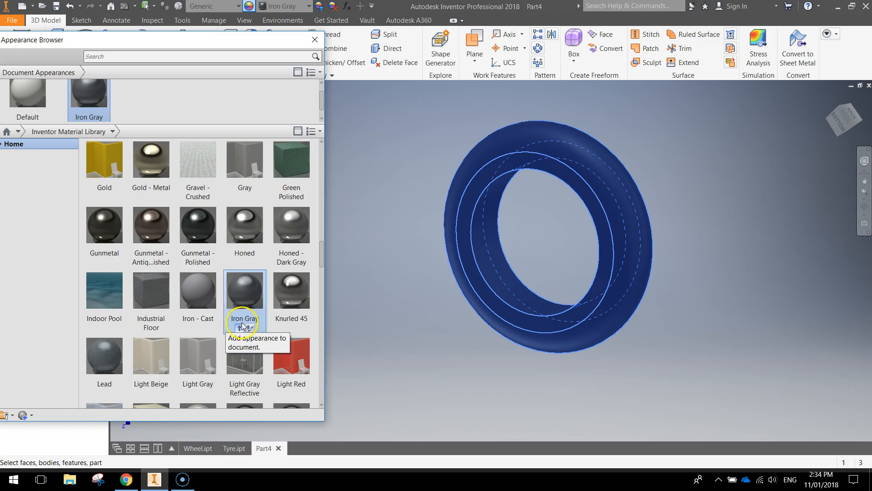
pyautogui.click(314, 39)
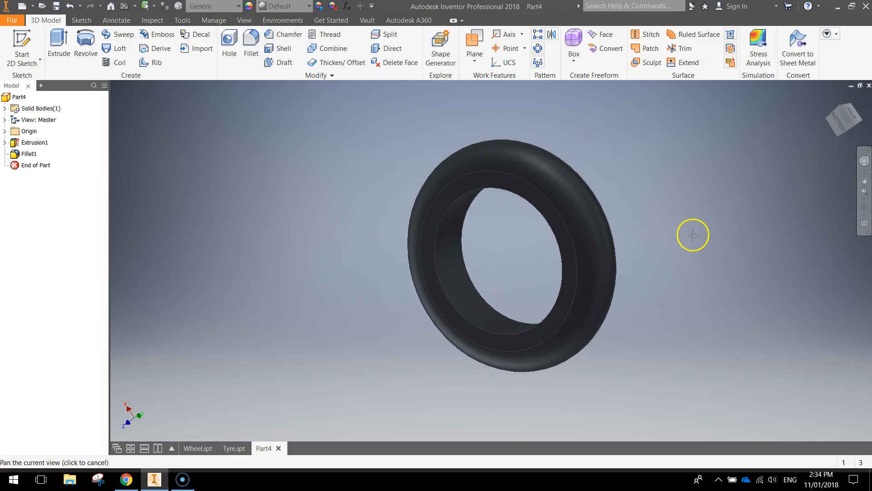
pyautogui.click(693, 234)
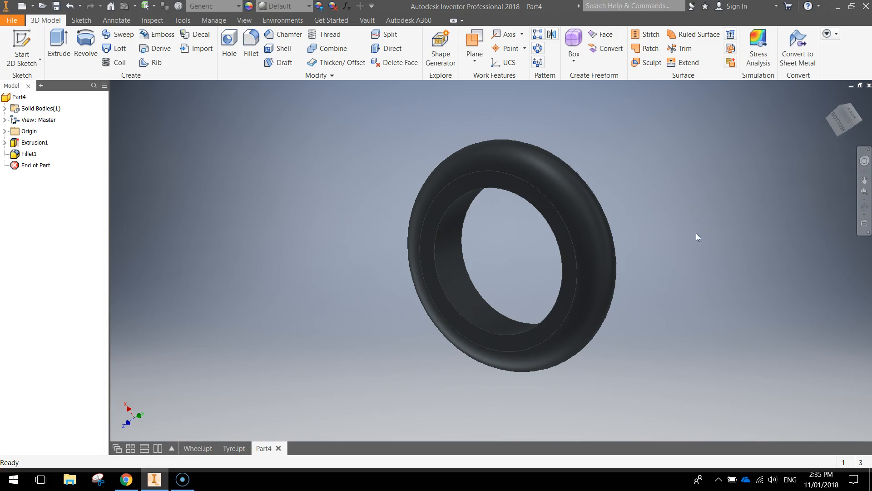
pyautogui.moveTo(489, 248)
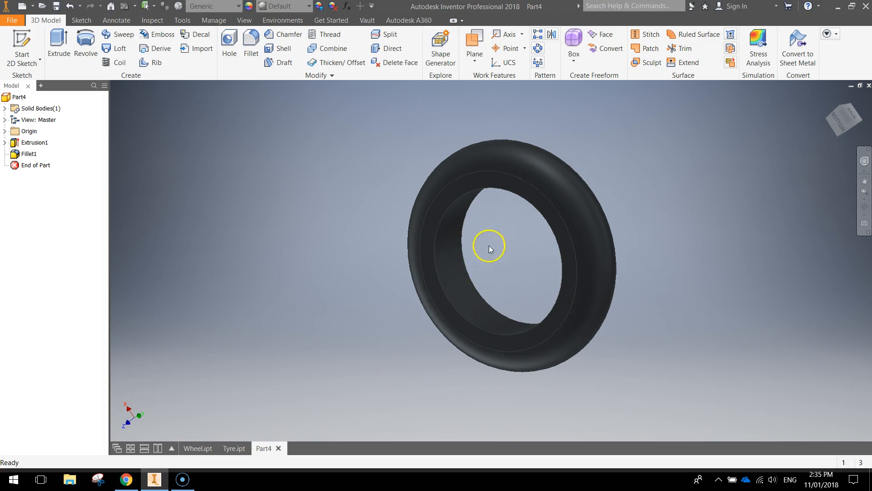